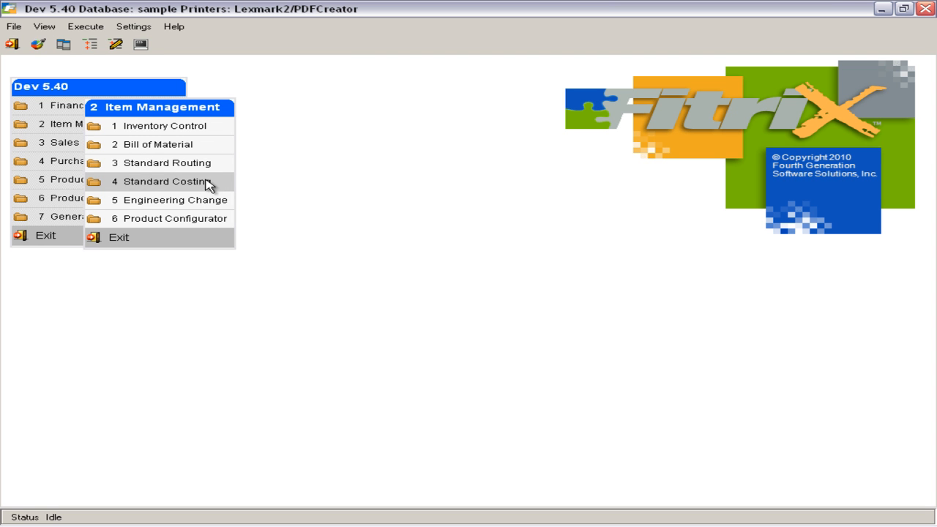
pyautogui.moveTo(225, 164)
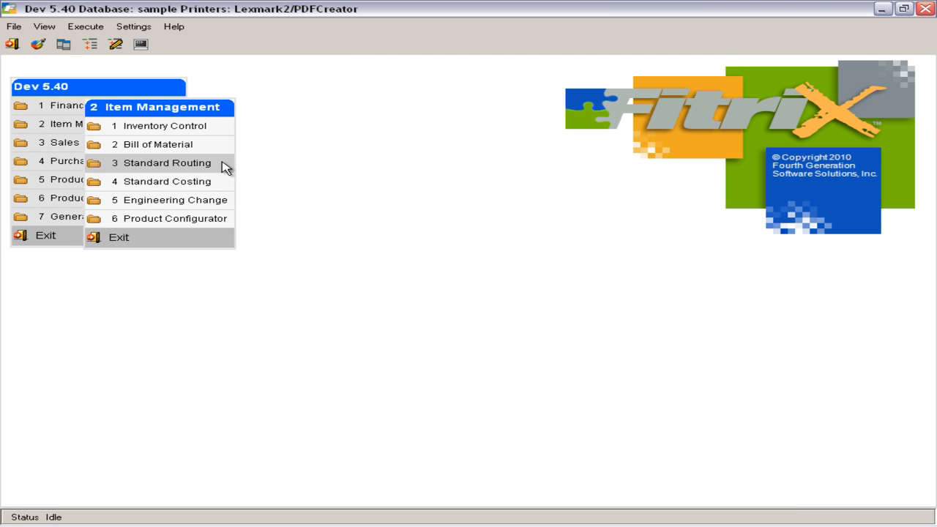
pyautogui.moveTo(182, 174)
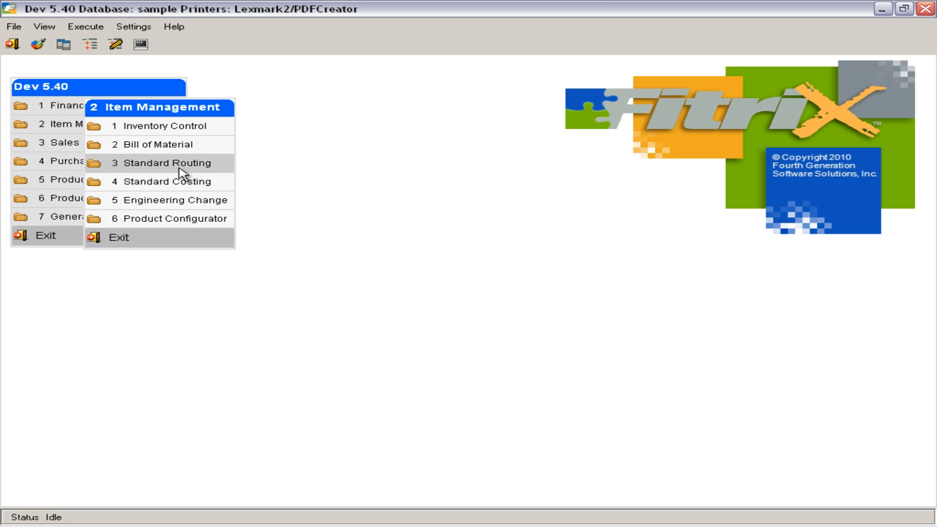
pyautogui.moveTo(181, 182)
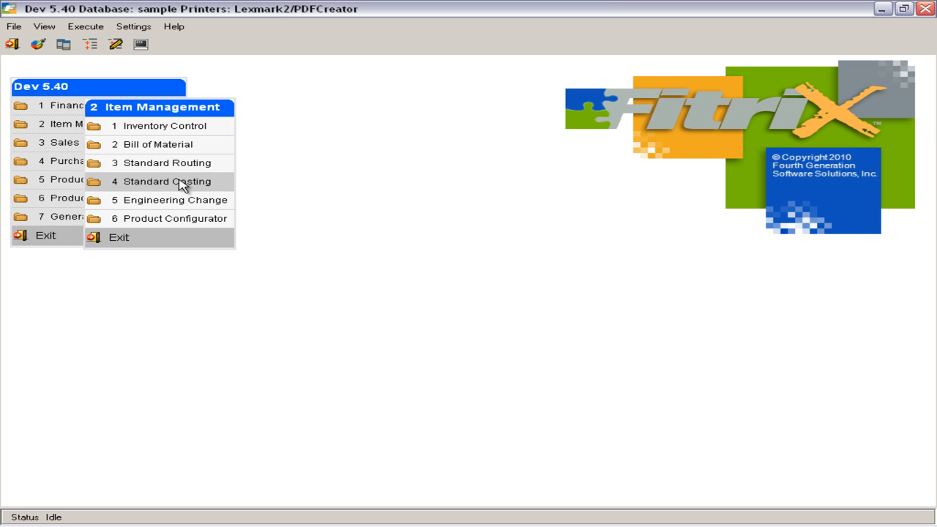
pyautogui.moveTo(182, 223)
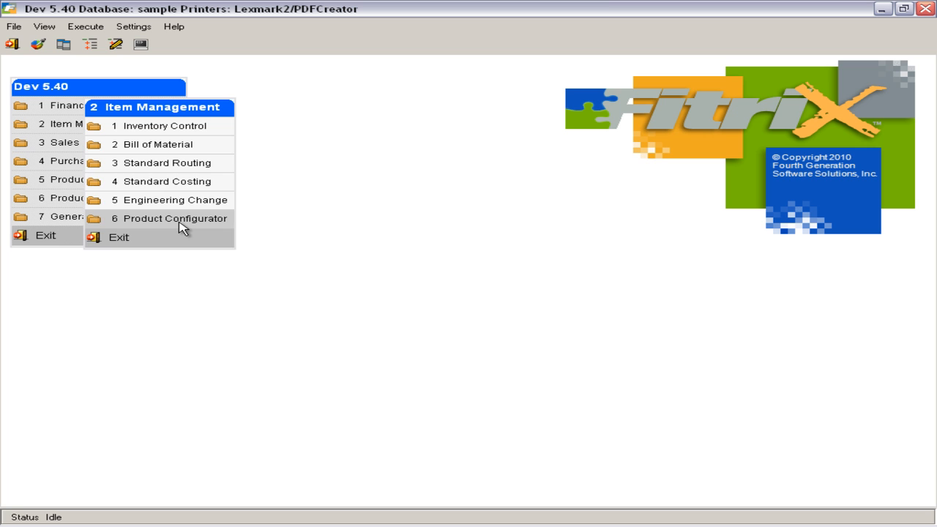
# Browse the Bill of Material and Standard Costing submenus under Item Management.
pyautogui.click(158, 145)
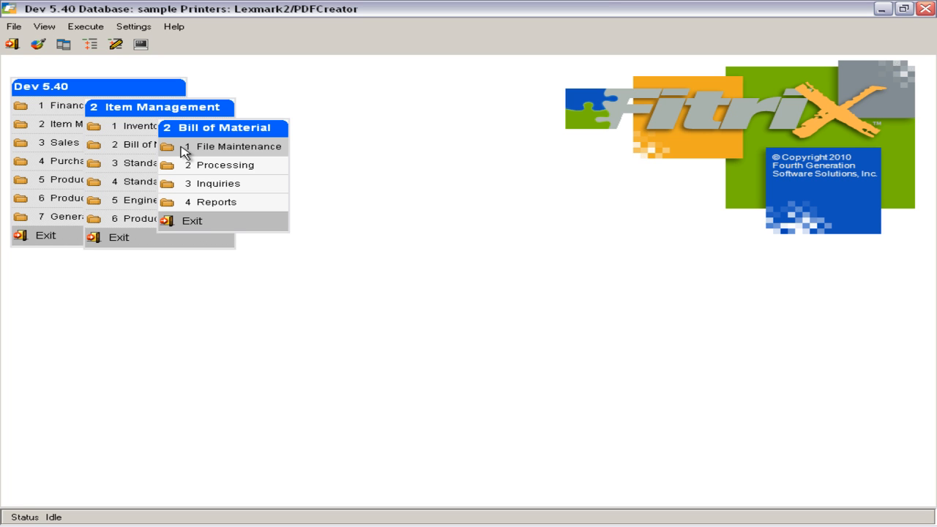
pyautogui.moveTo(190, 151)
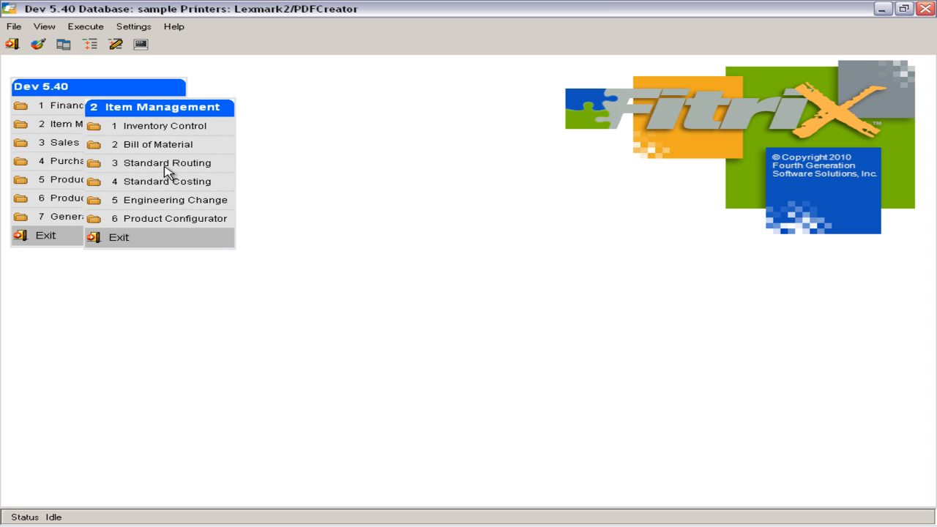
pyautogui.click(167, 162)
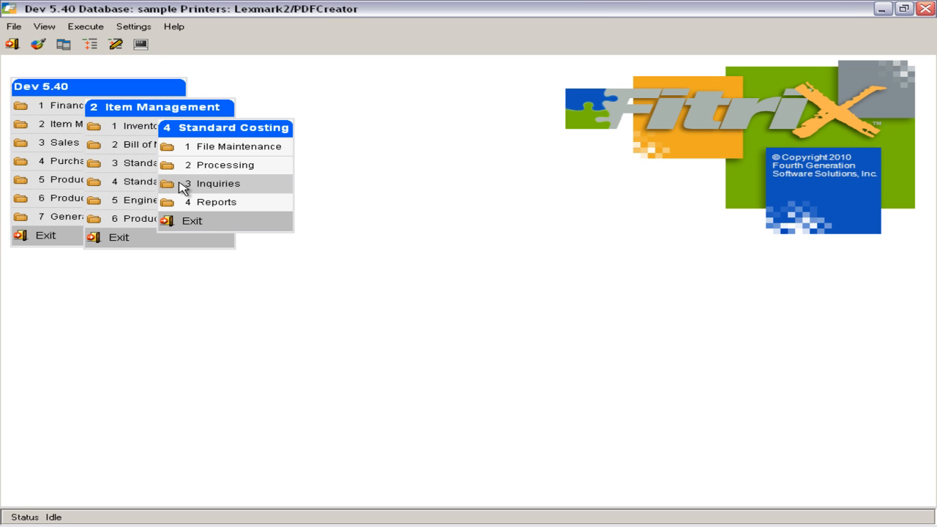
pyautogui.moveTo(187, 186)
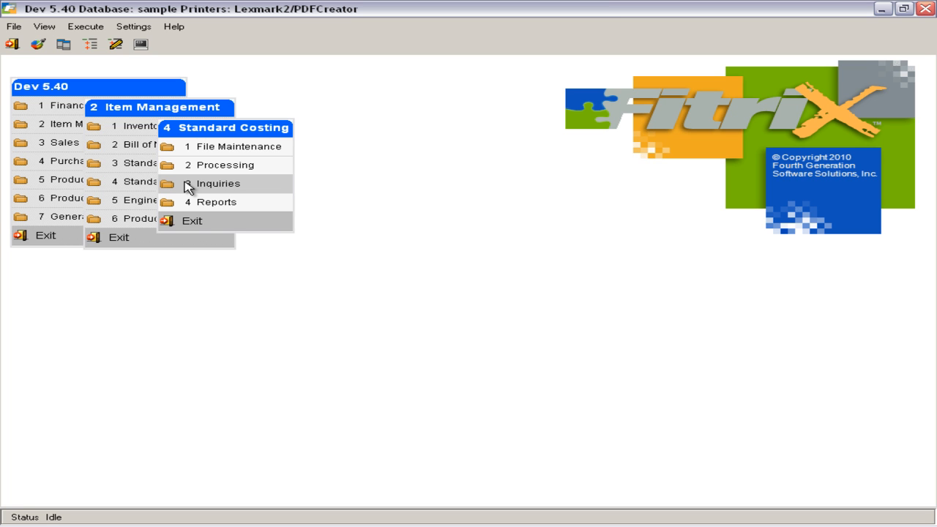
pyautogui.moveTo(210, 220)
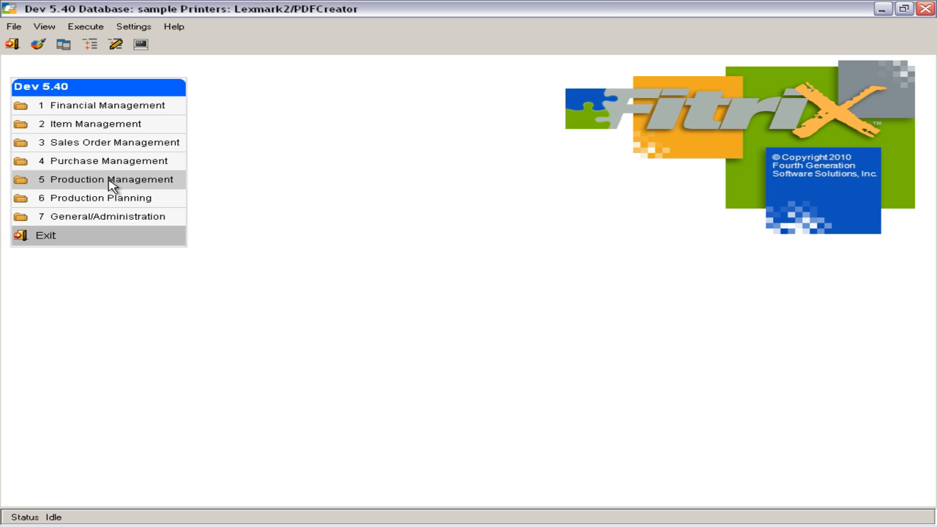
# Enter Production Management and view its Production Scheduling submenu.
pyautogui.click(111, 178)
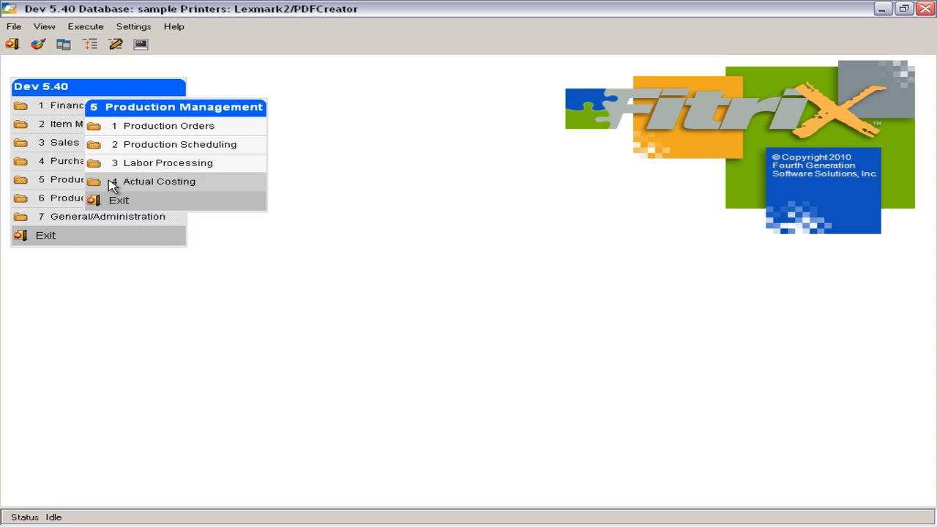
pyautogui.moveTo(147, 139)
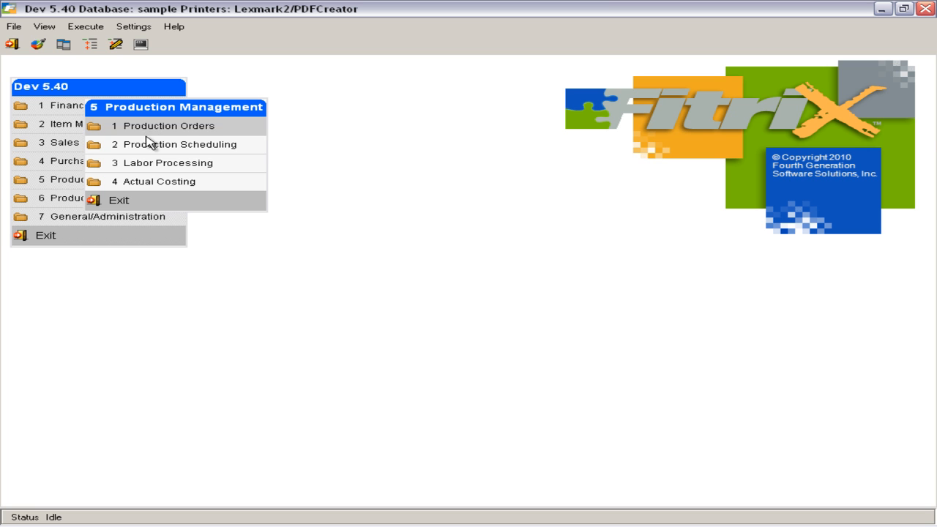
pyautogui.moveTo(150, 167)
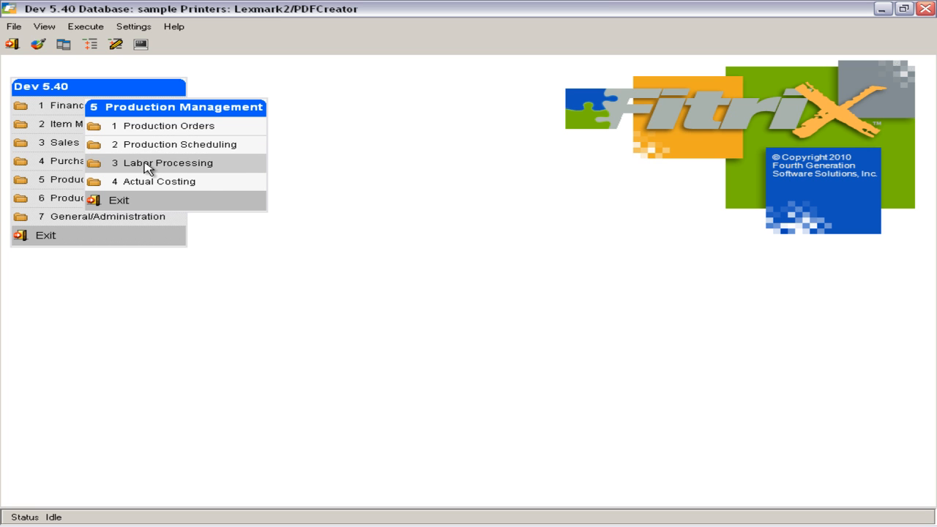
pyautogui.moveTo(147, 137)
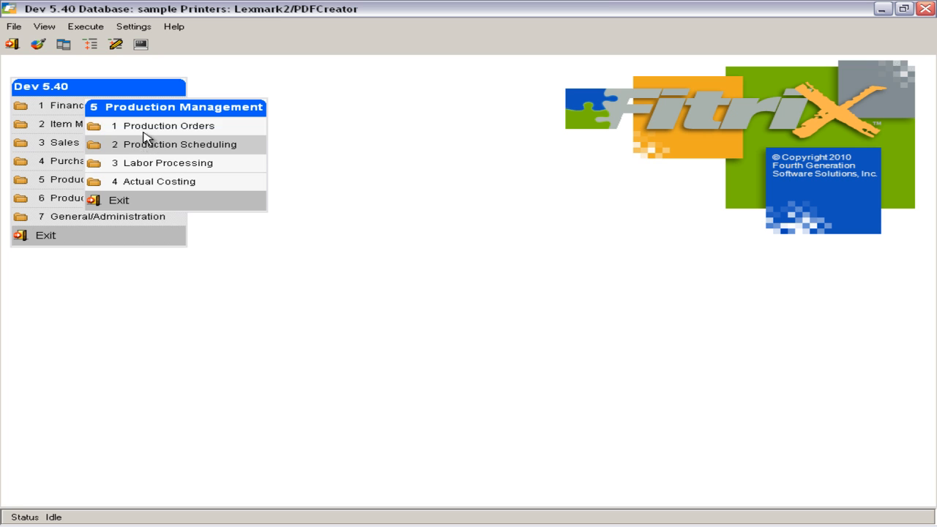
pyautogui.click(167, 126)
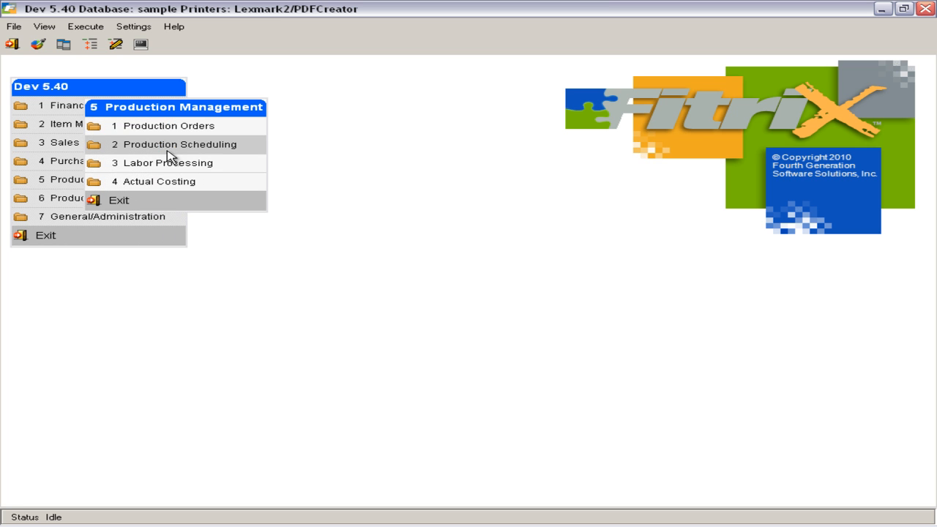
pyautogui.click(179, 145)
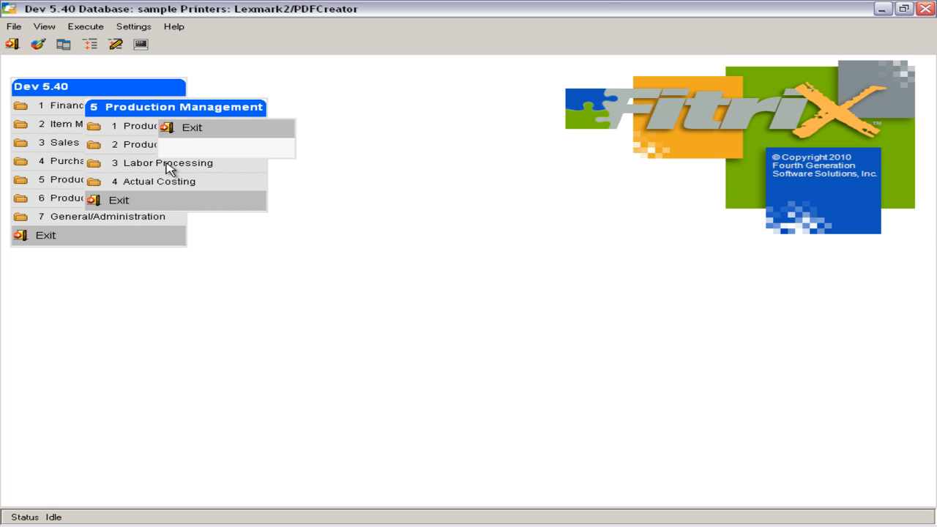
pyautogui.moveTo(191, 127)
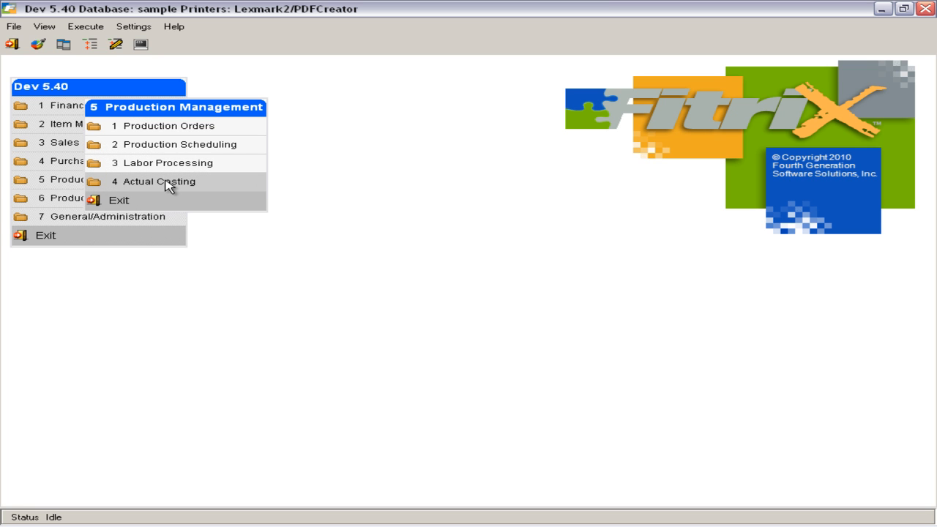
# View the Actual Costing submenu with its Inquiries and Reports options.
pyautogui.click(158, 181)
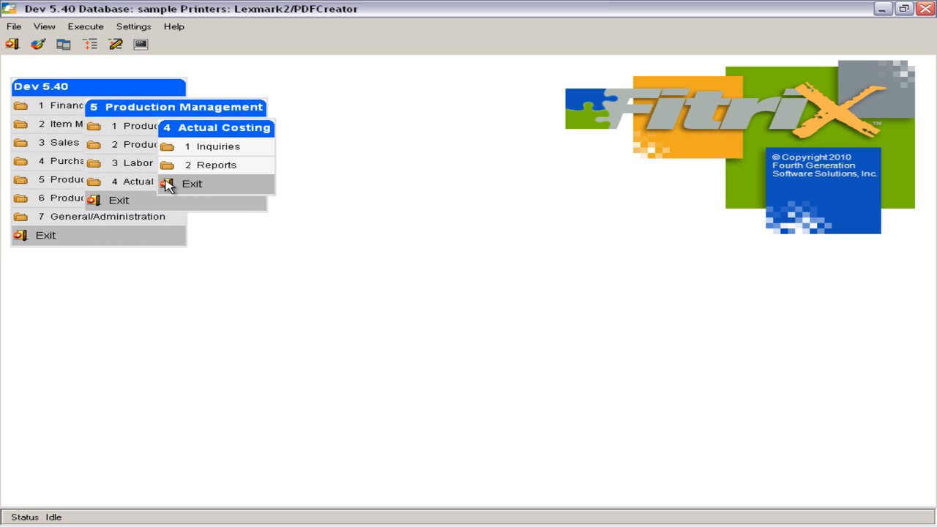
pyautogui.moveTo(193, 185)
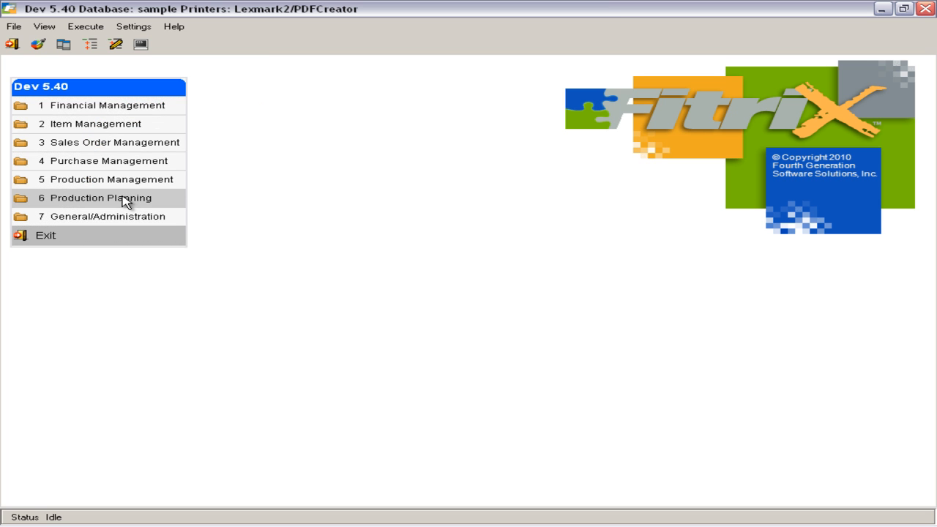
# Enter Production Planning and view its Master Scheduling item.
pyautogui.click(100, 198)
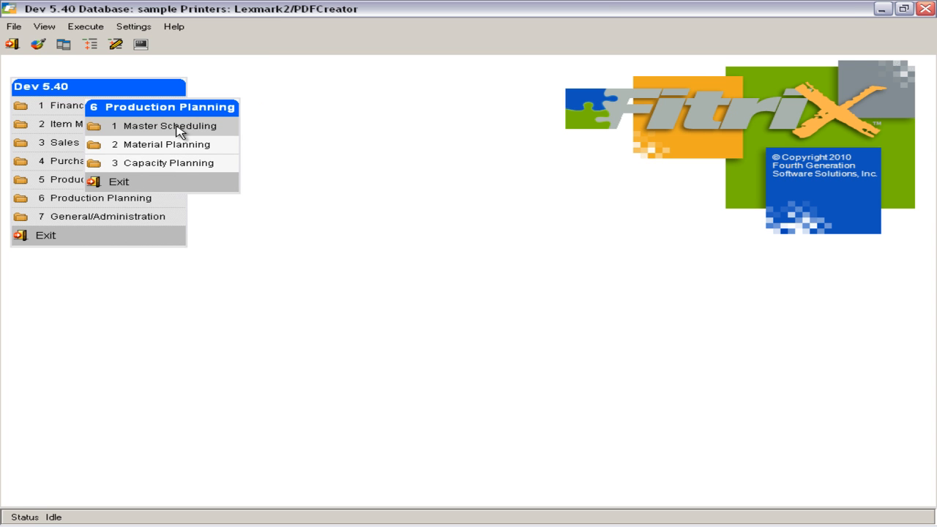
pyautogui.moveTo(179, 150)
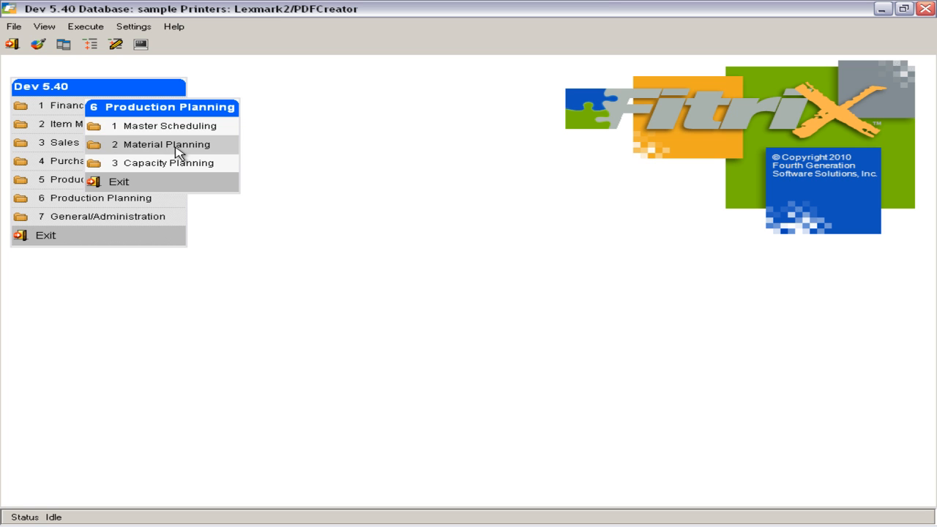
pyautogui.moveTo(172, 164)
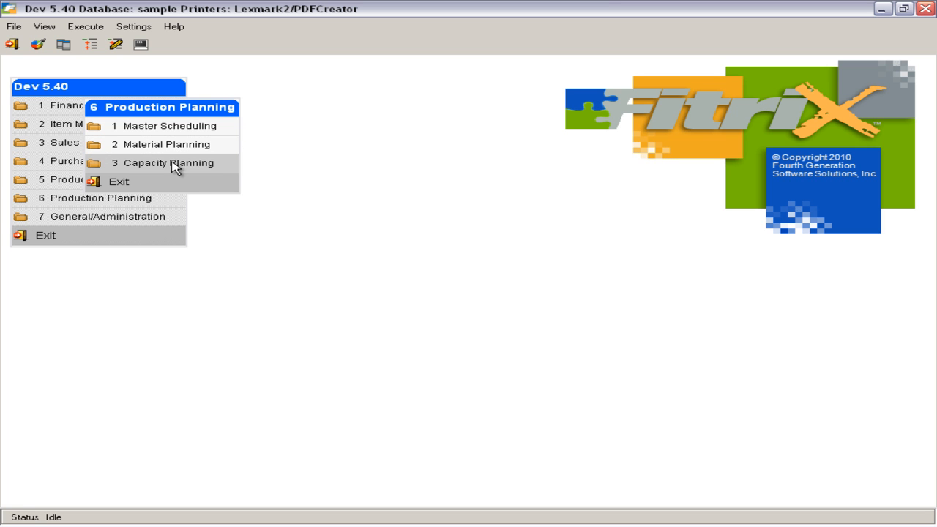
pyautogui.click(170, 125)
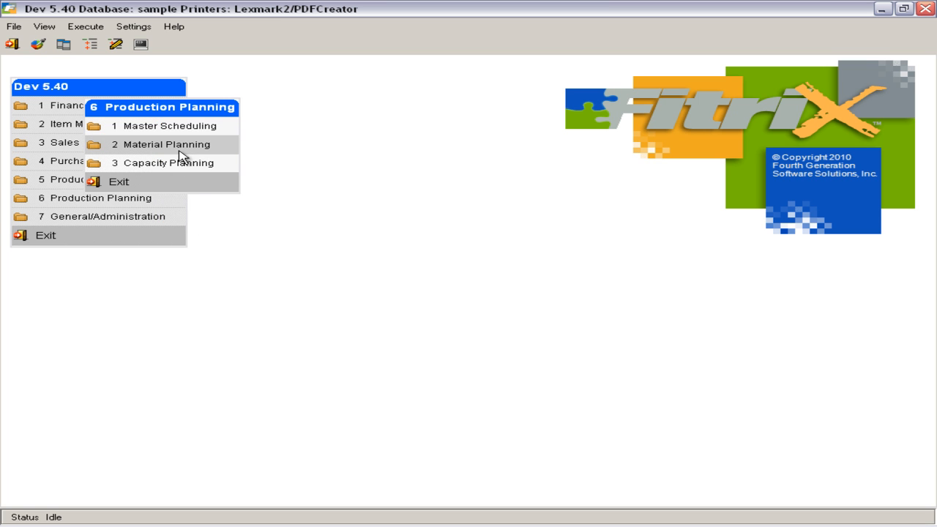
# View the Material Planning submenu with File Maintenance, Processing, Inquiries and Reports.
pyautogui.click(167, 145)
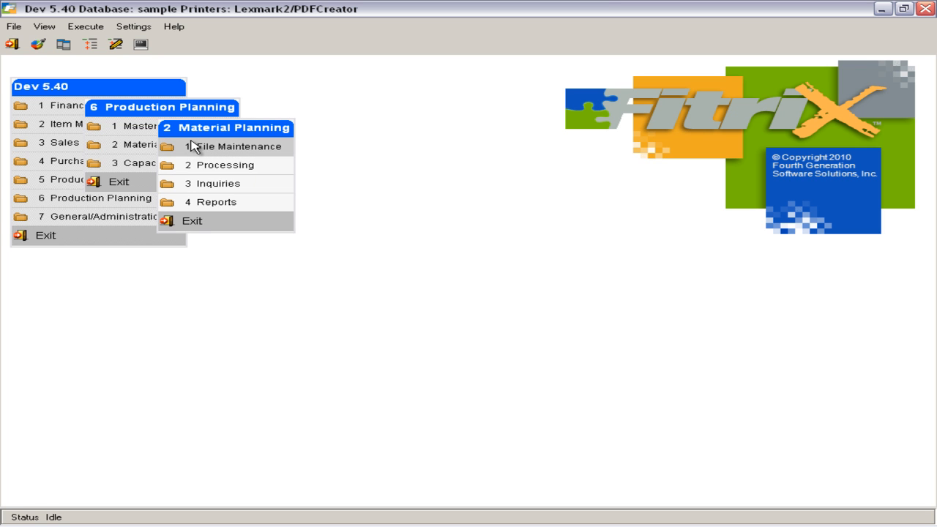
pyautogui.moveTo(217, 150)
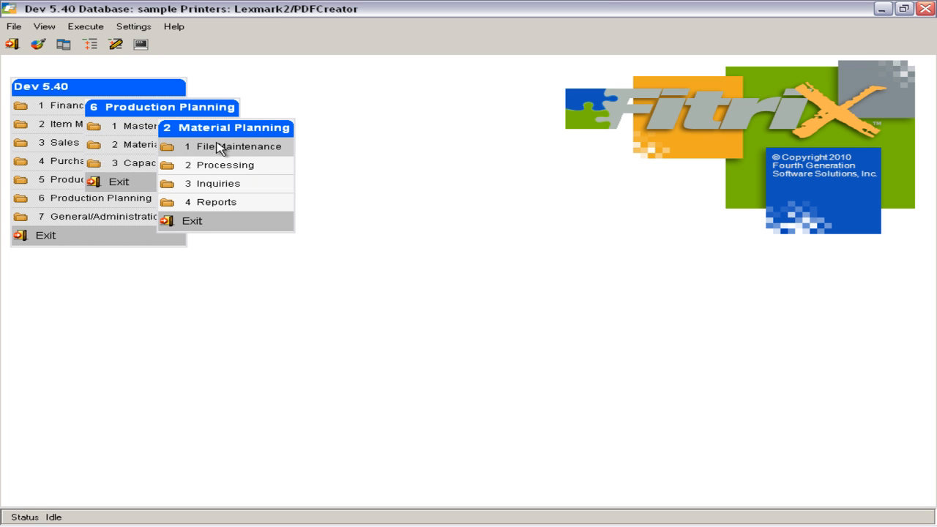
pyautogui.moveTo(281, 168)
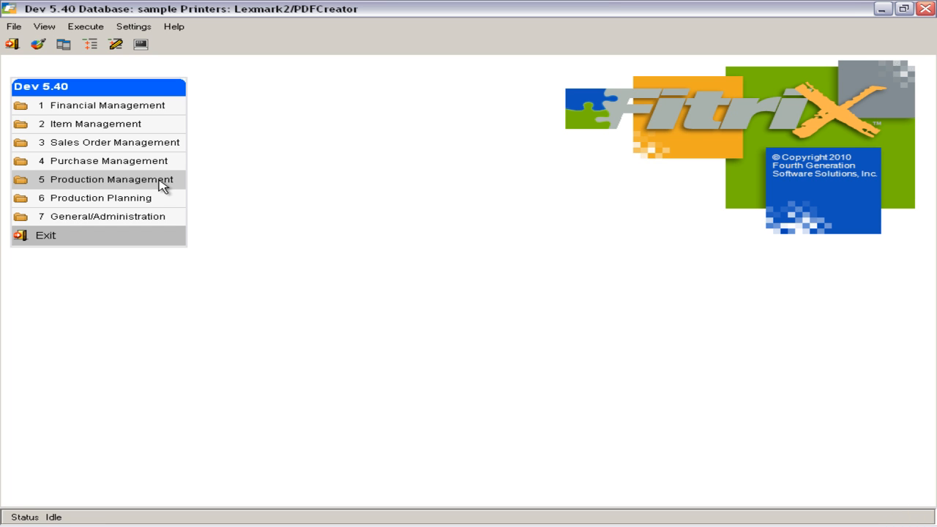
pyautogui.moveTo(135, 198)
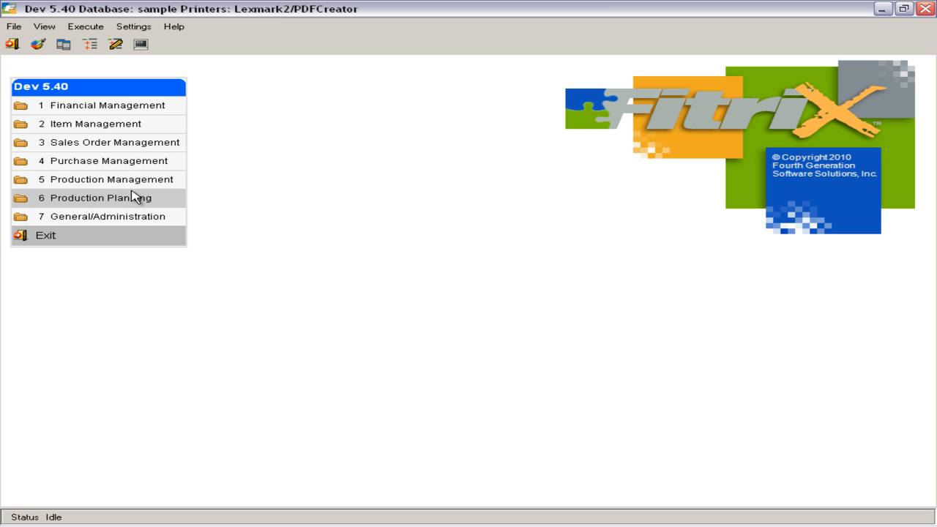